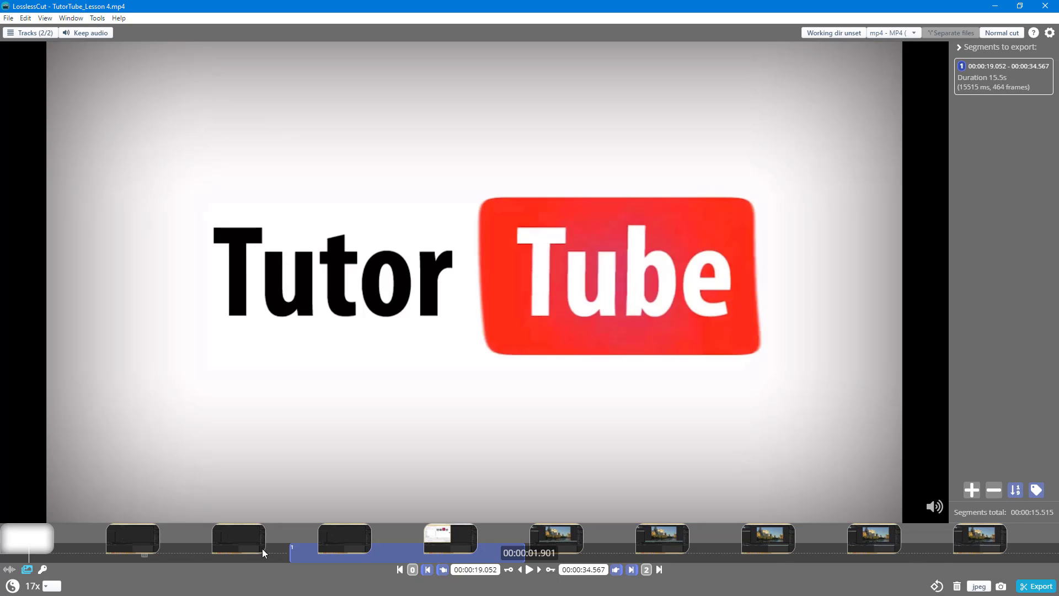
{"action": "mouse_move", "coordinate": [44, 534]}
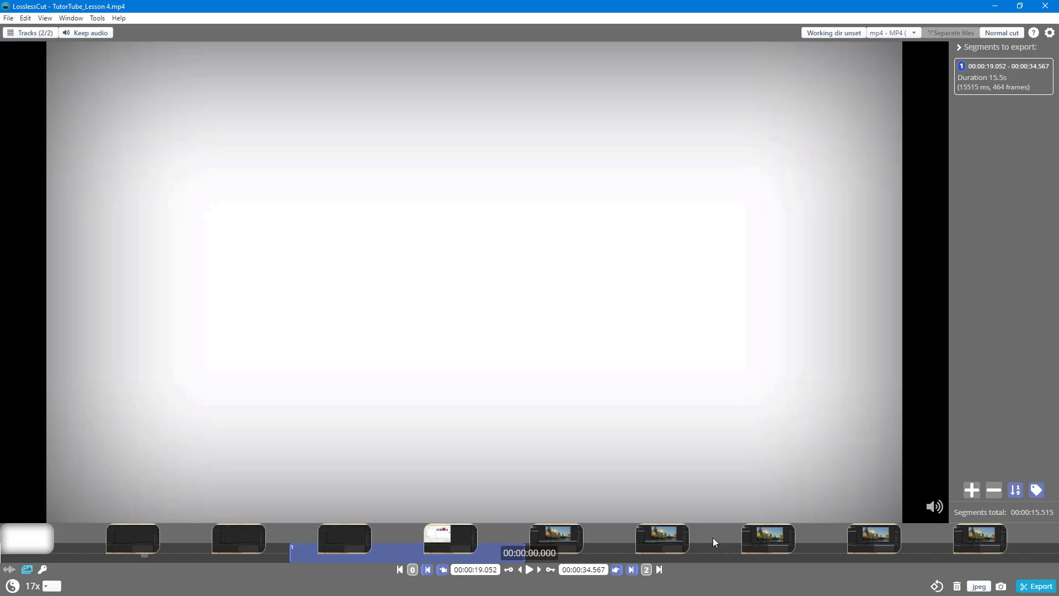
Step: Set the timeline zoom to 1x so the whole video fits along it
{"action": "left_click", "coordinate": [32, 584]}
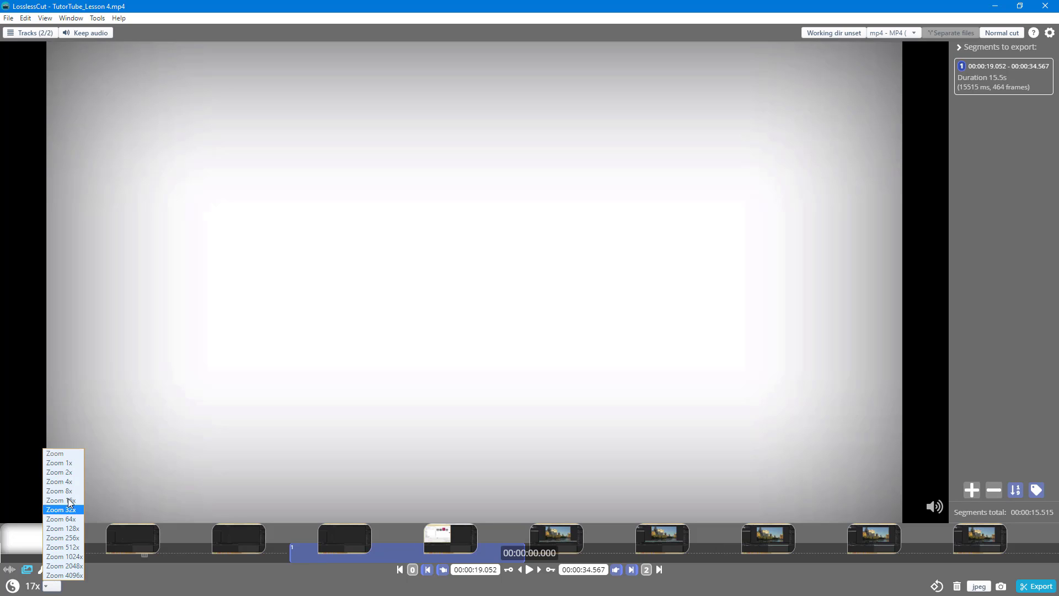
{"action": "left_click", "coordinate": [59, 462]}
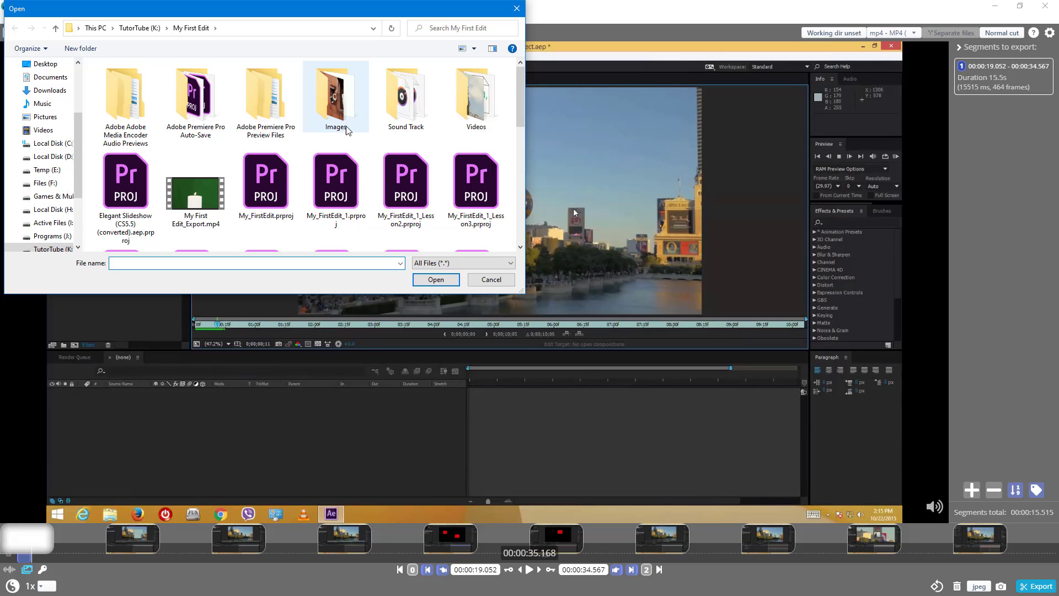
Step: Open San Francisco Townhouses.mp4 from the My First Edit folder, replacing the current video
{"action": "double_click", "coordinate": [476, 95]}
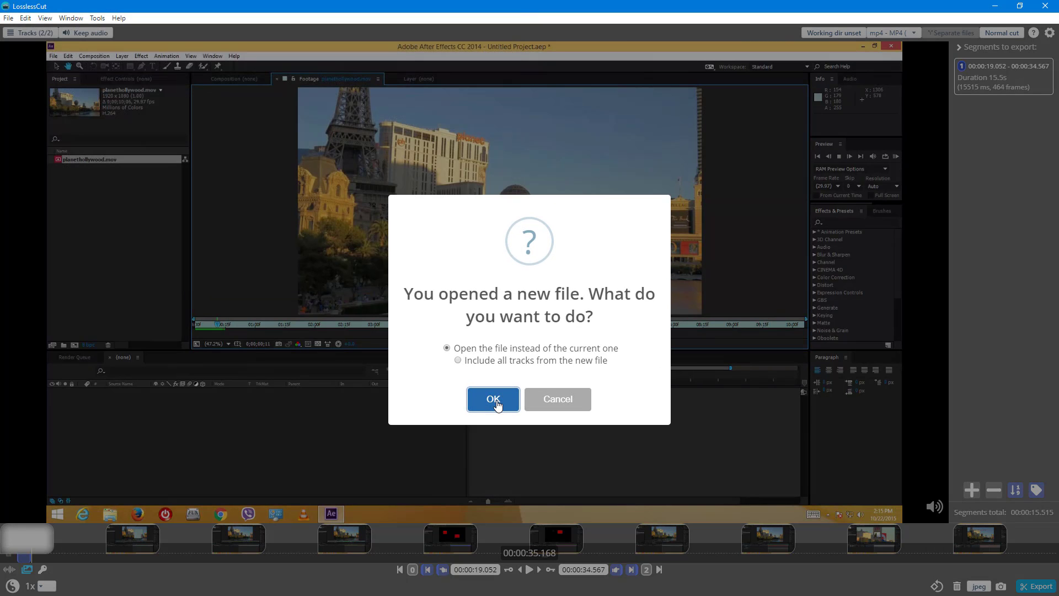
{"action": "left_click", "coordinate": [492, 398]}
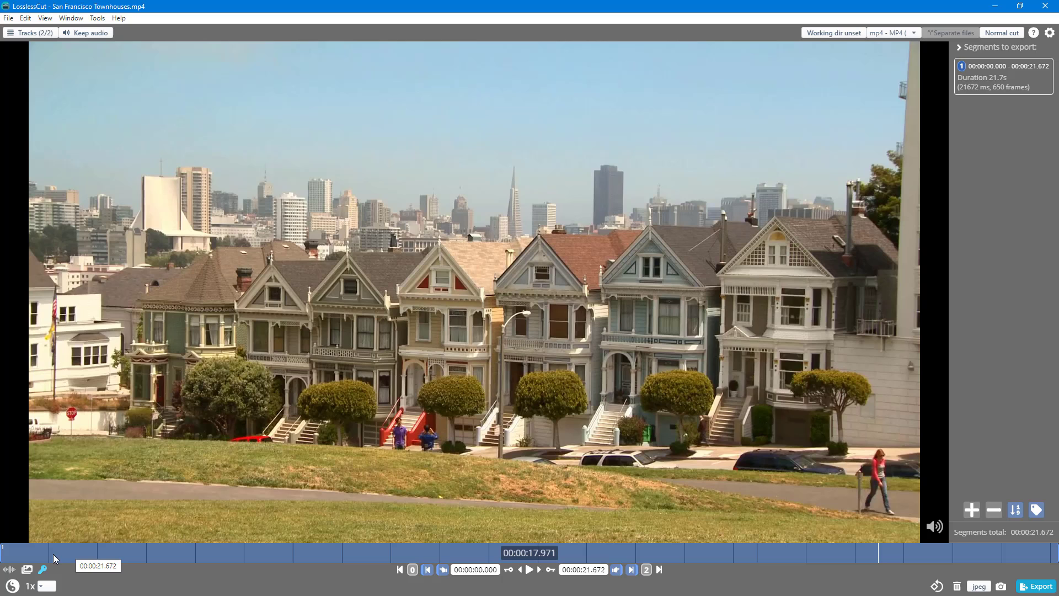
{"action": "mouse_move", "coordinate": [47, 560]}
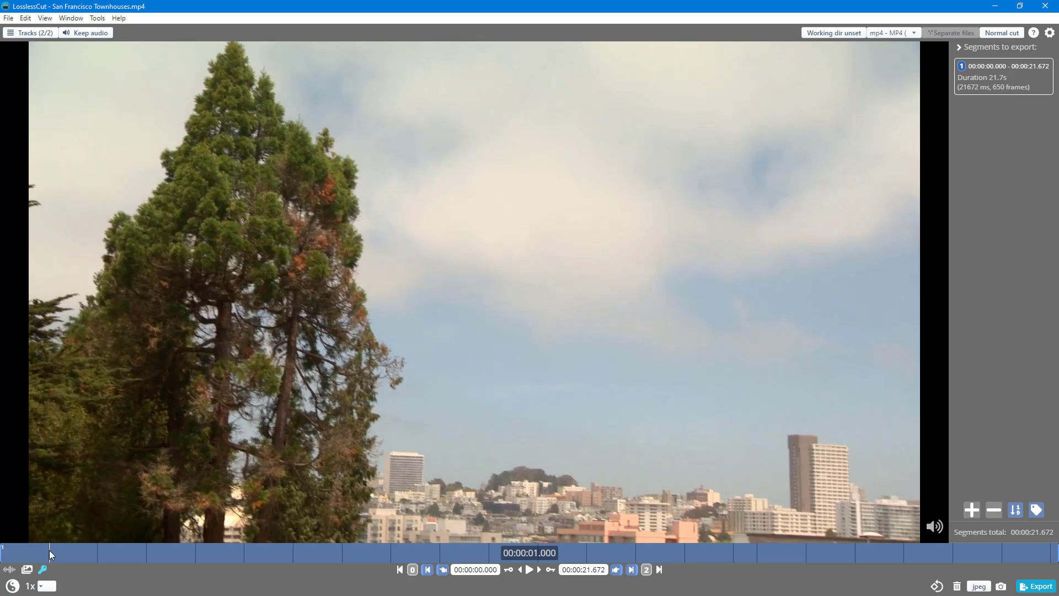
{"action": "mouse_move", "coordinate": [54, 550]}
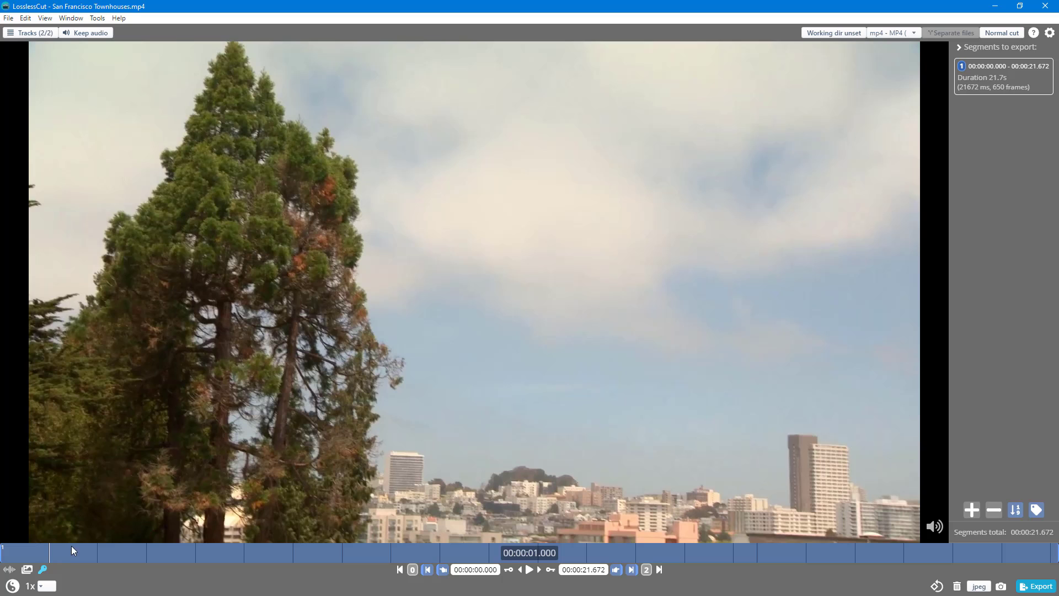
{"action": "mouse_move", "coordinate": [98, 554]}
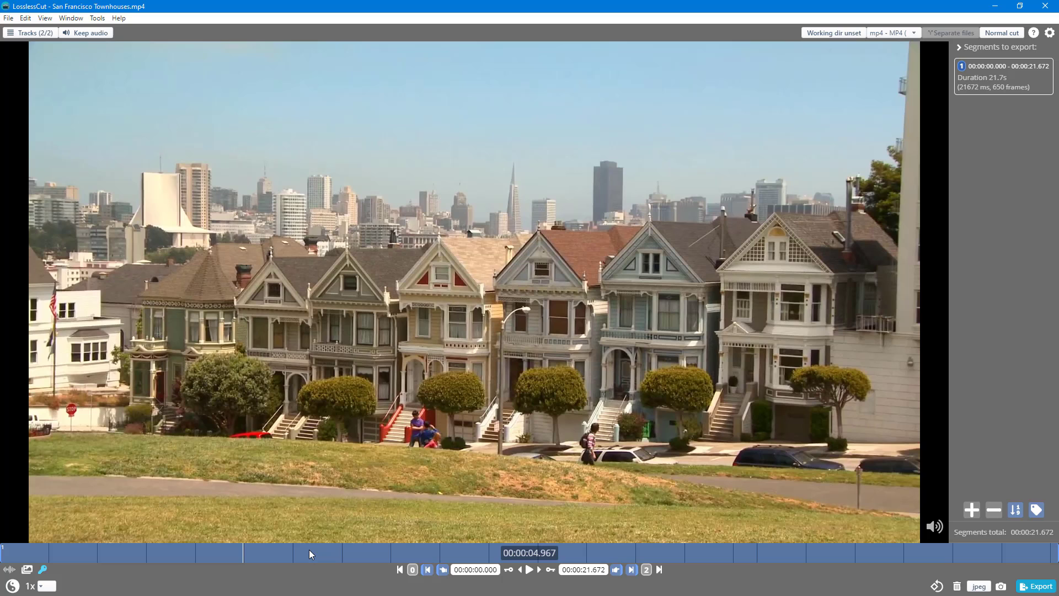
{"action": "mouse_move", "coordinate": [104, 567]}
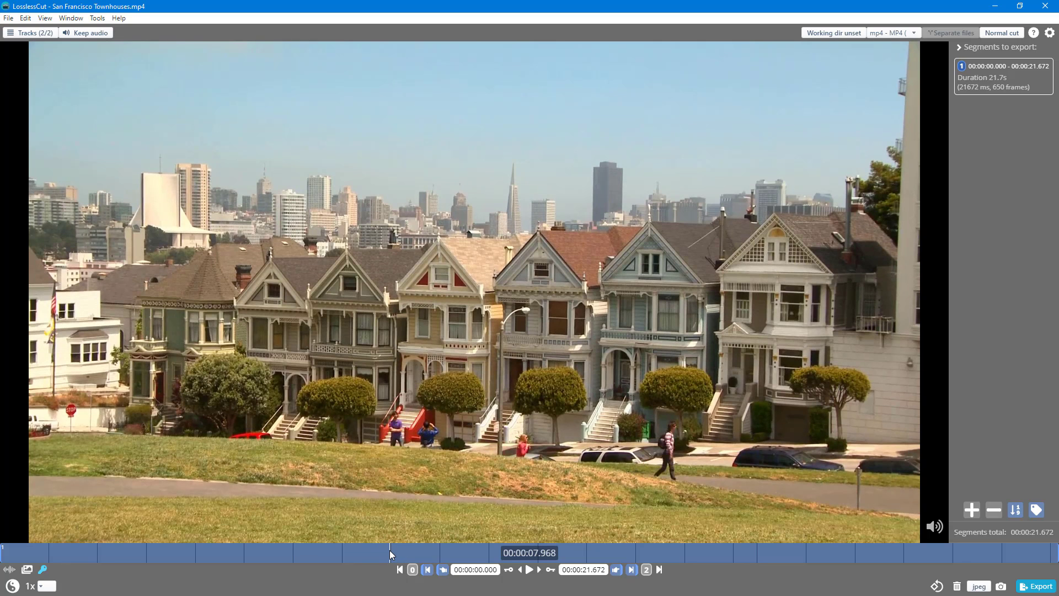
{"action": "mouse_move", "coordinate": [440, 552]}
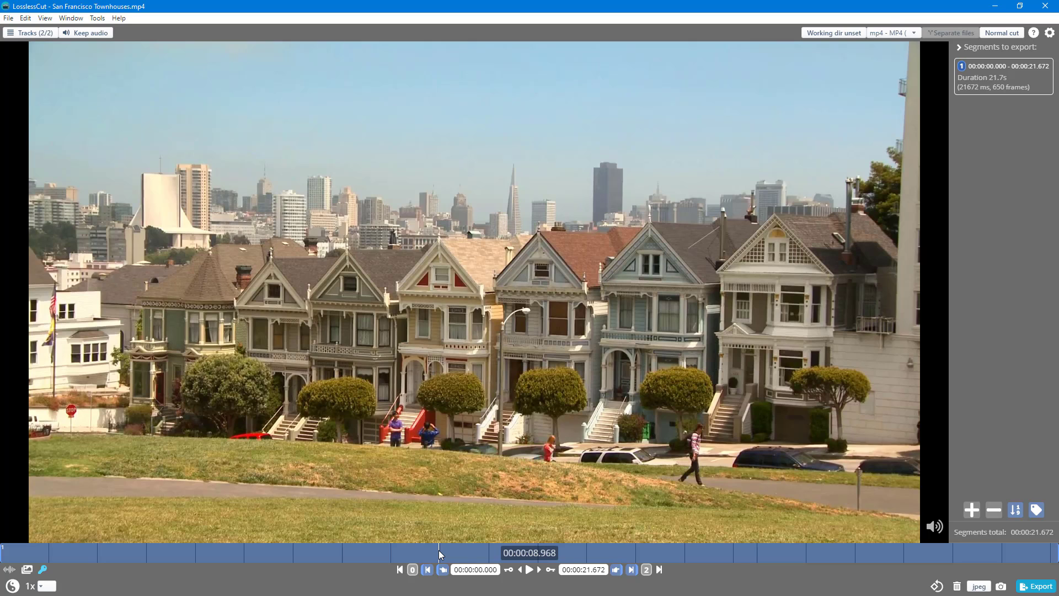
{"action": "mouse_move", "coordinate": [1025, 347]}
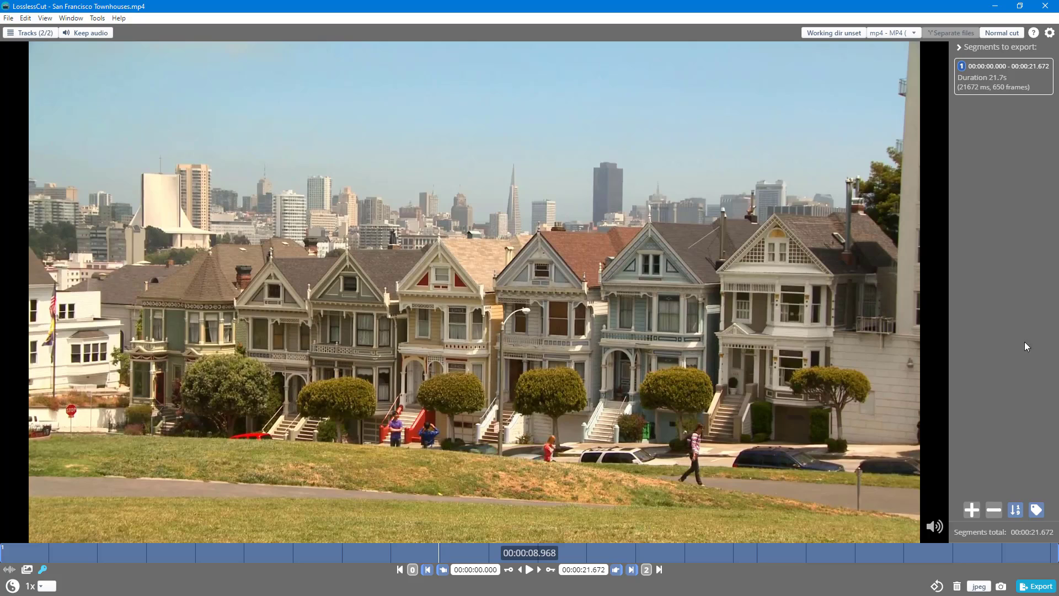